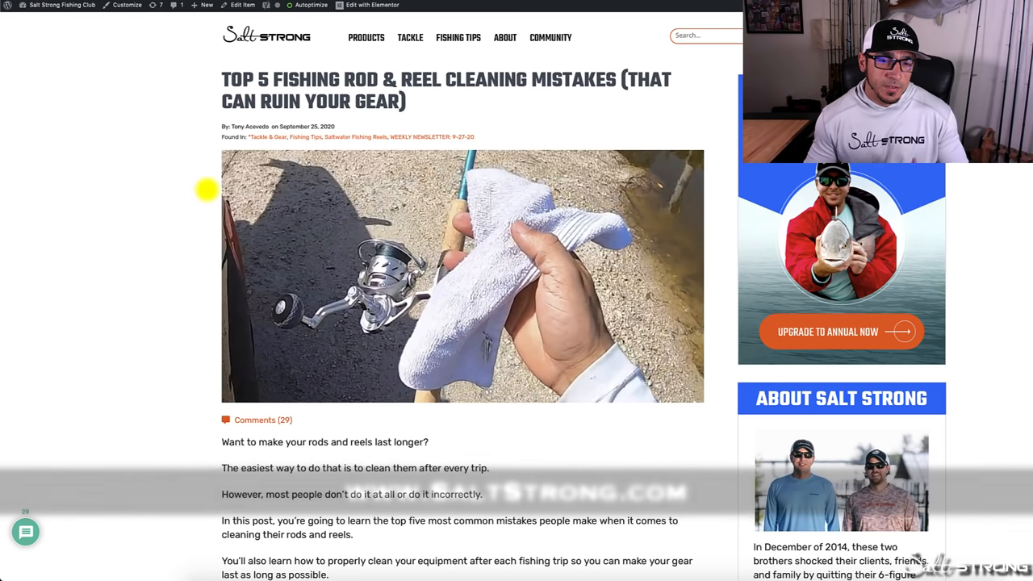
{"action": "scroll", "scroll_direction": "down", "scroll_amount": 3}
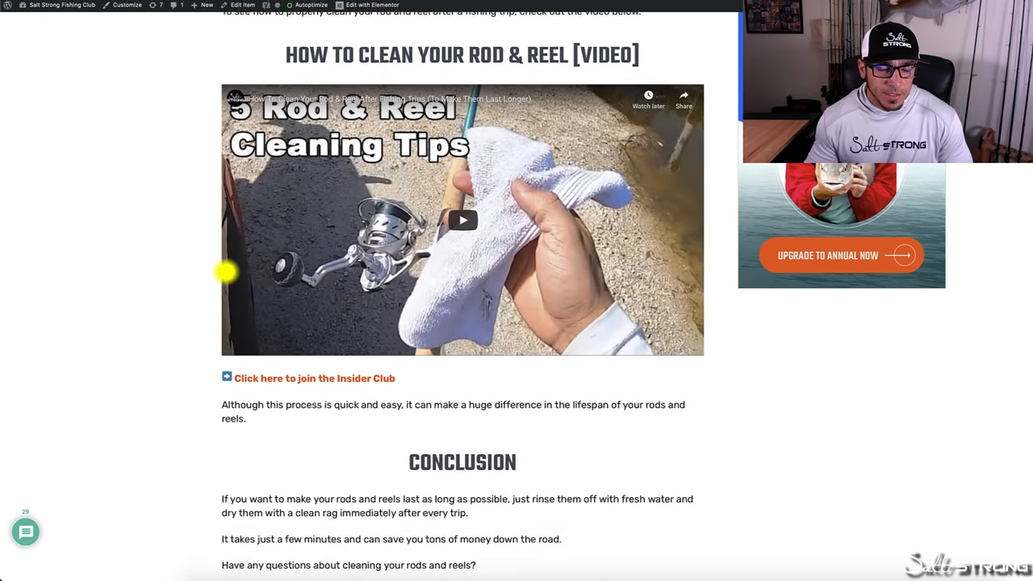
{"action": "scroll", "scroll_direction": "down", "scroll_amount": 3}
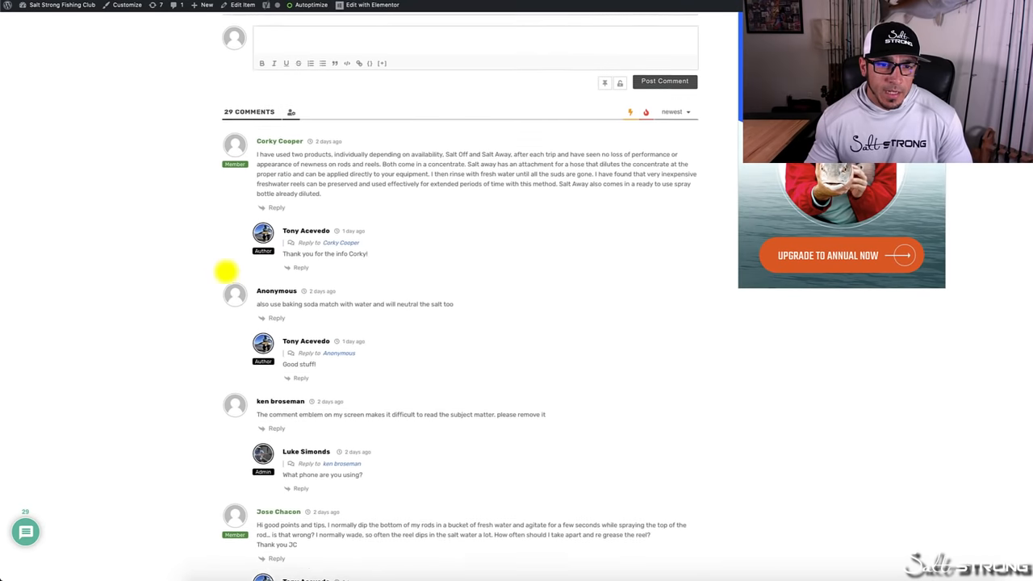
{"action": "scroll", "scroll_direction": "down", "scroll_amount": 3}
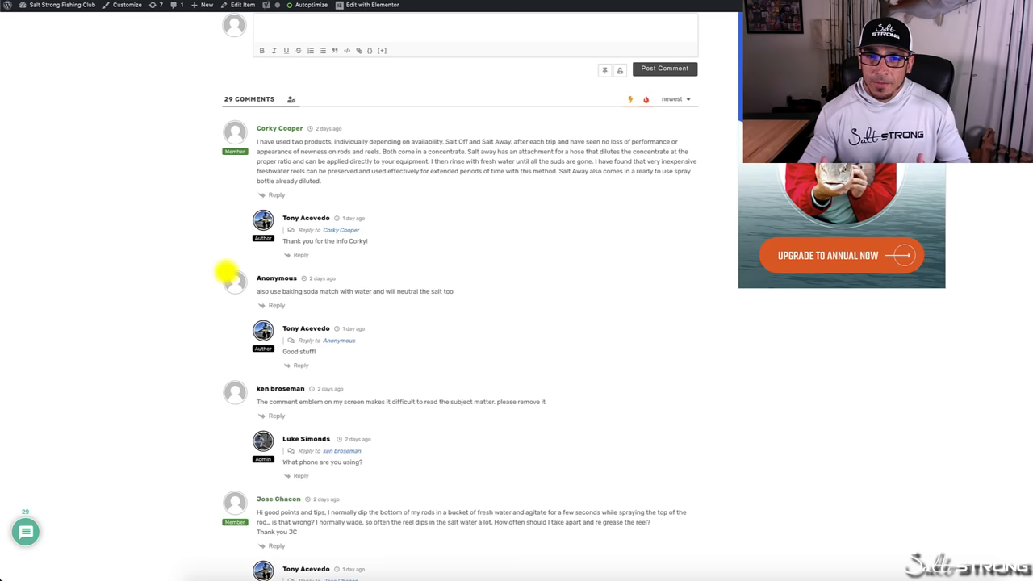
{"action": "mouse_move", "coordinate": [466, 265]}
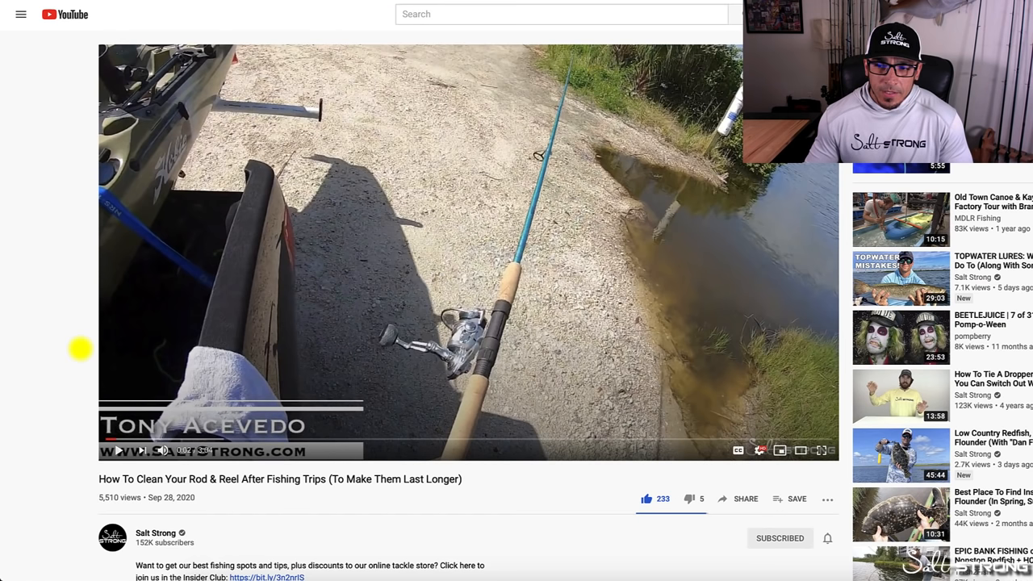
{"action": "scroll", "scroll_direction": "down", "scroll_amount": 3}
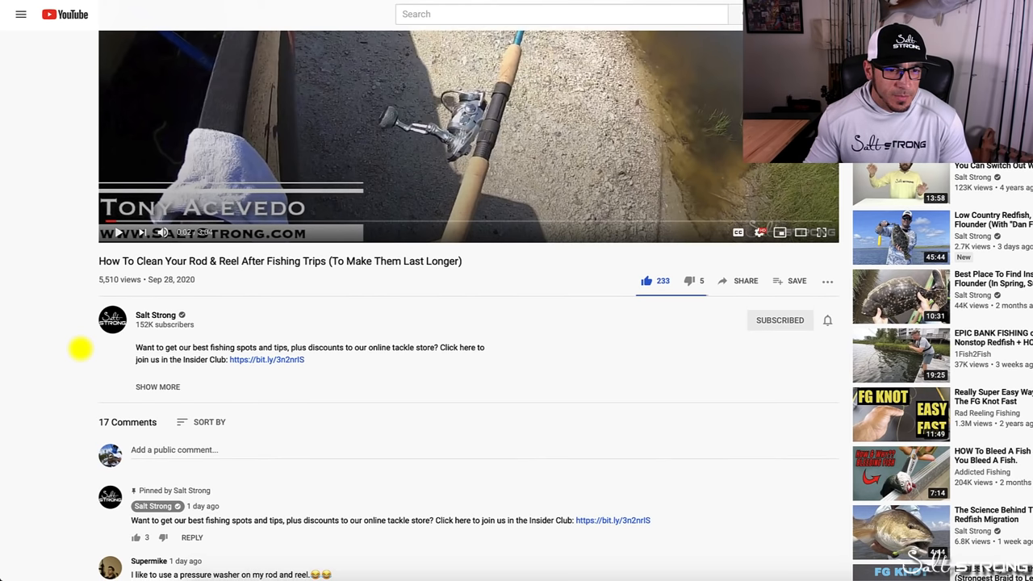
{"action": "scroll", "scroll_direction": "down", "scroll_amount": 3}
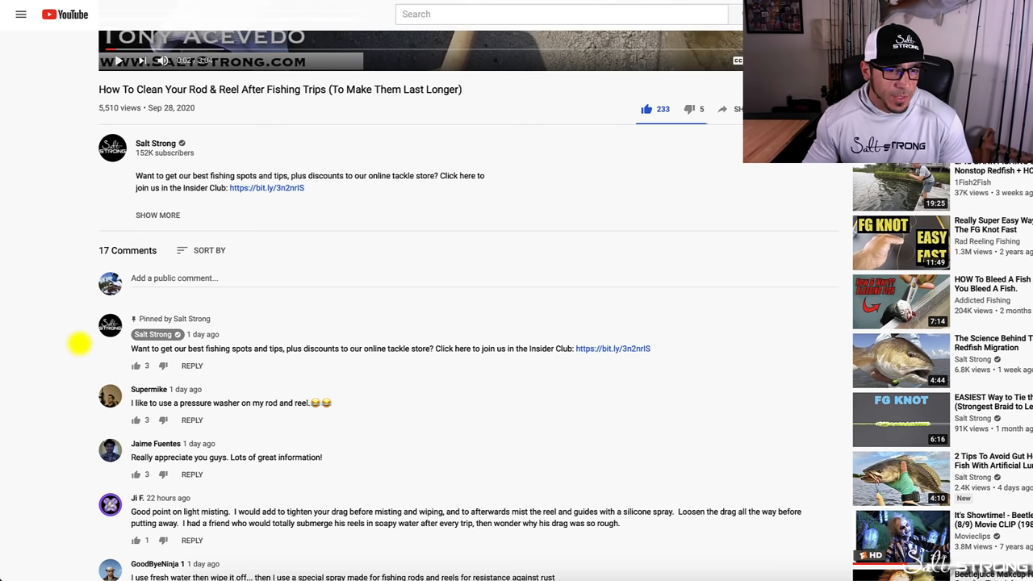
{"action": "scroll", "scroll_direction": "down", "scroll_amount": 3}
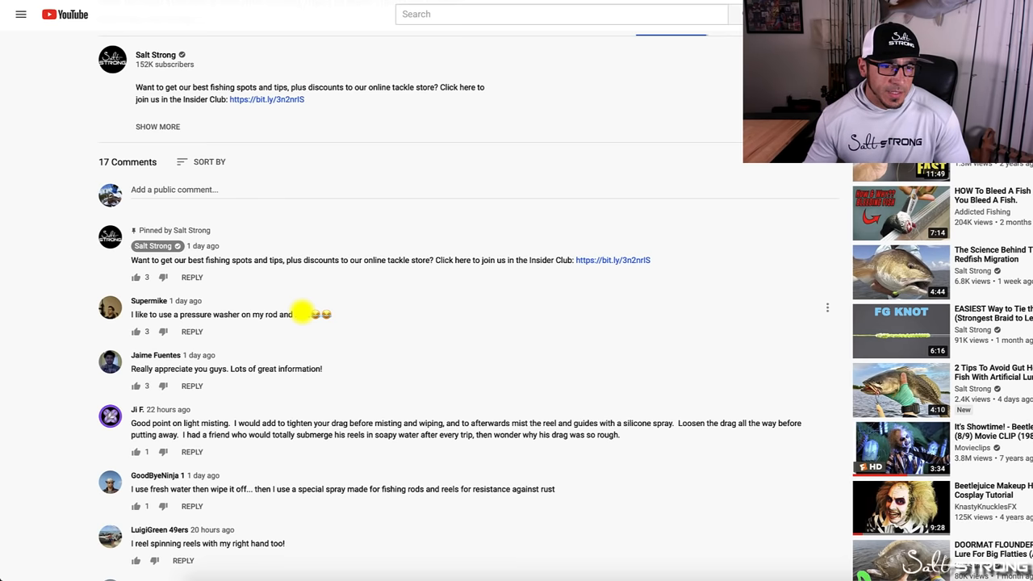
{"action": "mouse_move", "coordinate": [396, 346]}
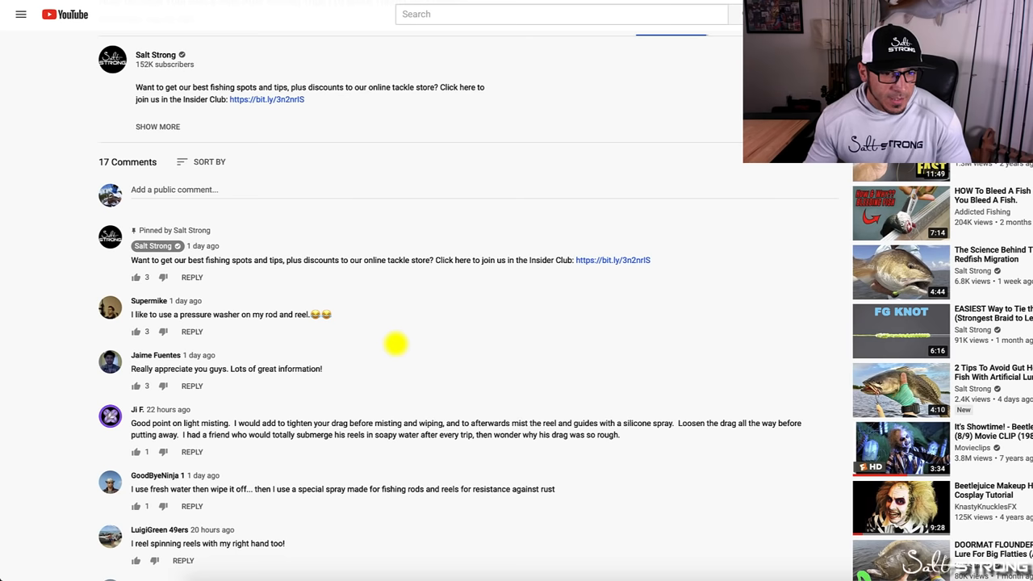
{"action": "scroll", "scroll_direction": "down", "scroll_amount": 3}
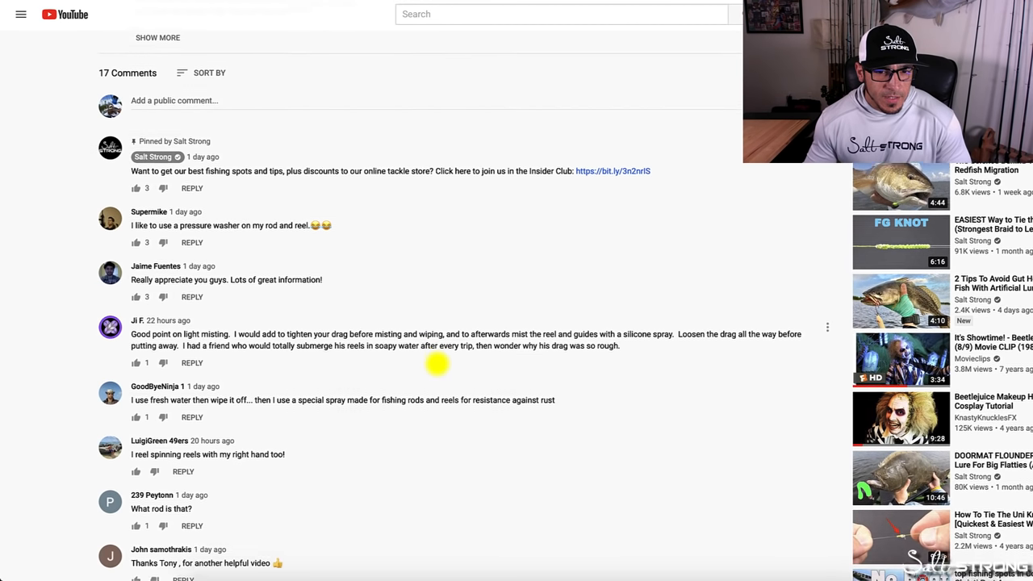
{"action": "scroll", "scroll_direction": "down", "scroll_amount": 3}
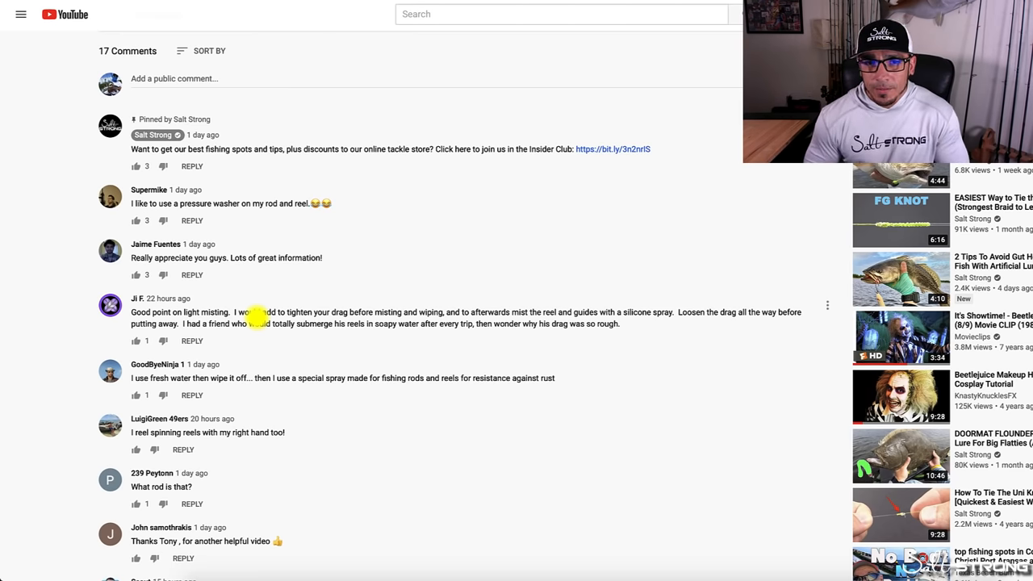
{"action": "scroll", "scroll_direction": "down", "scroll_amount": 3}
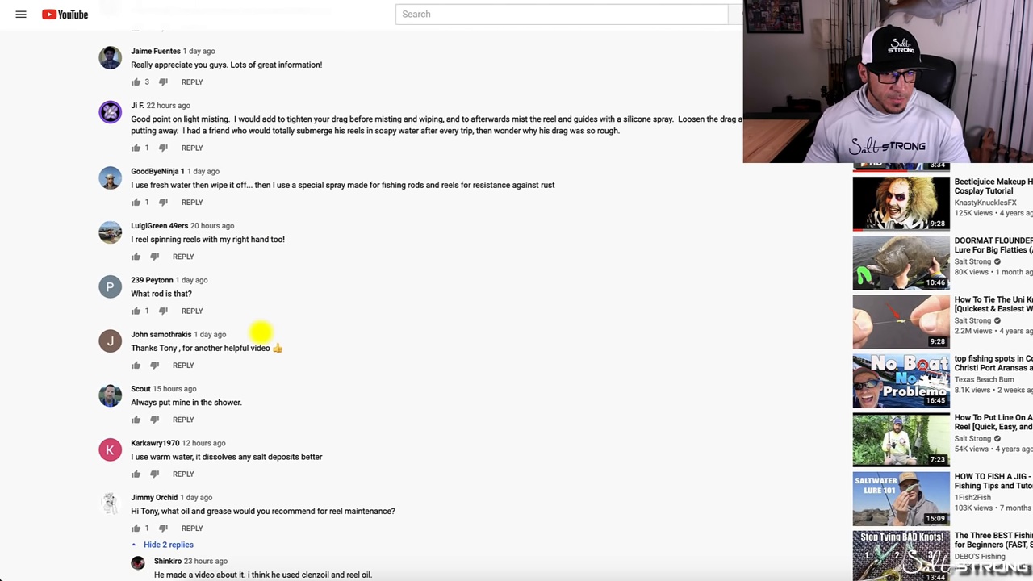
{"action": "mouse_move", "coordinate": [239, 313]}
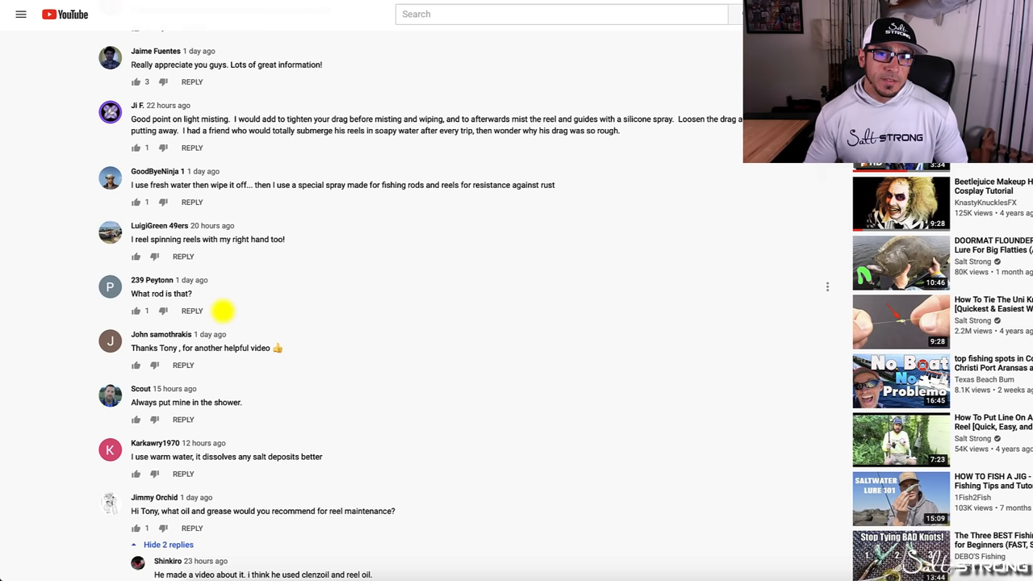
{"action": "scroll", "scroll_direction": "down", "scroll_amount": 3}
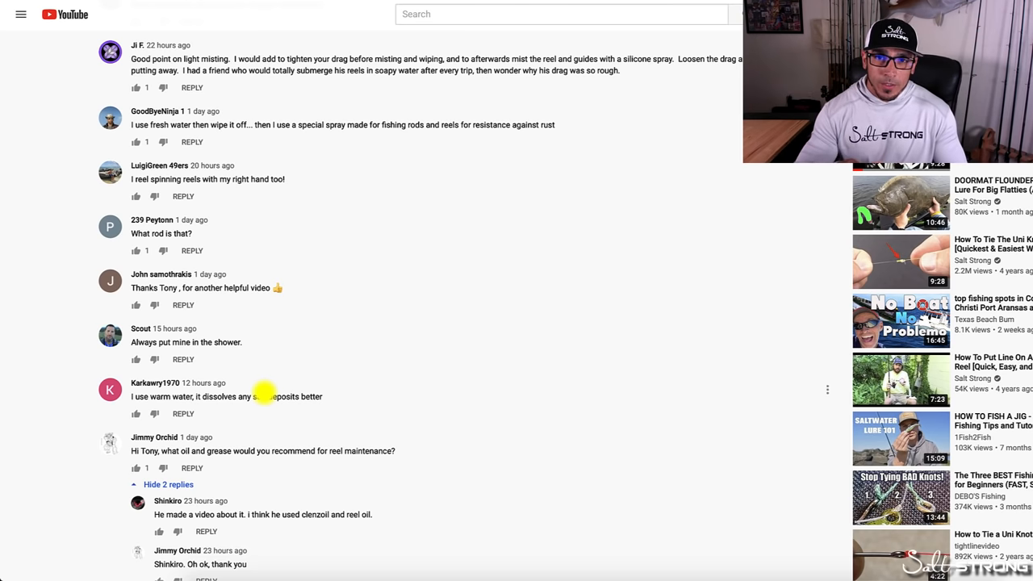
{"action": "scroll", "scroll_direction": "down", "scroll_amount": 3}
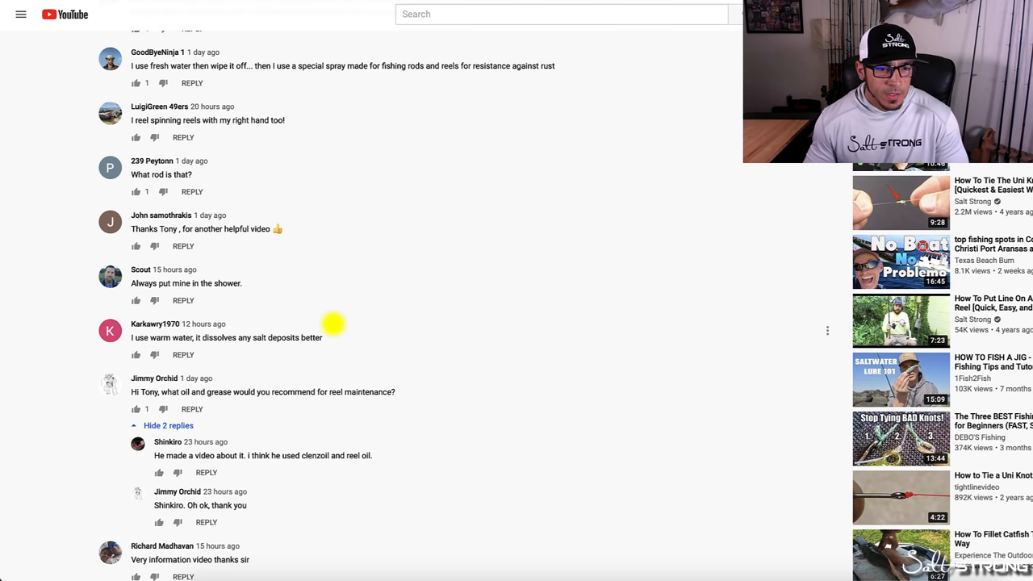
{"action": "scroll", "scroll_direction": "down", "scroll_amount": 3}
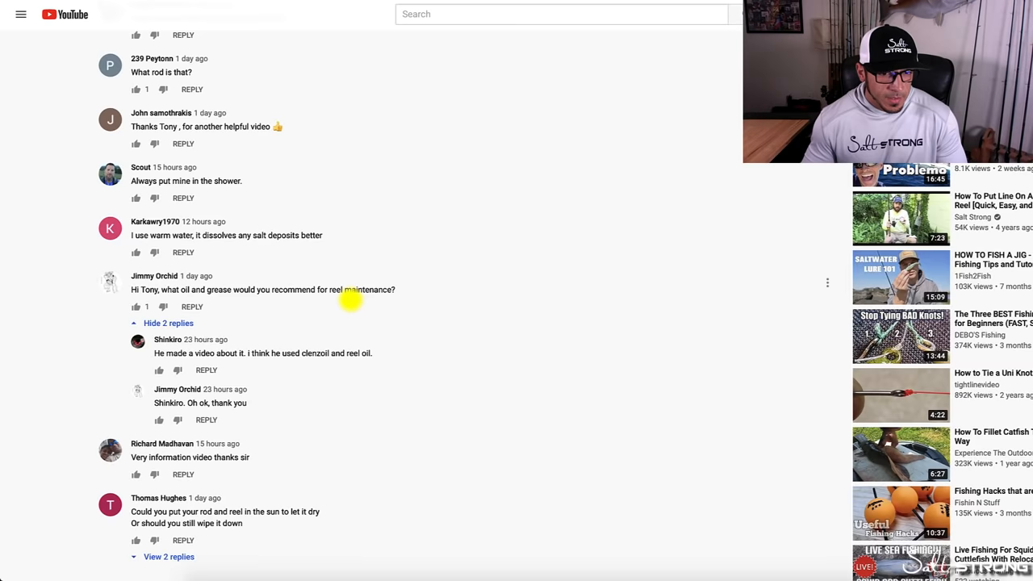
{"action": "scroll", "scroll_direction": "down", "scroll_amount": 3}
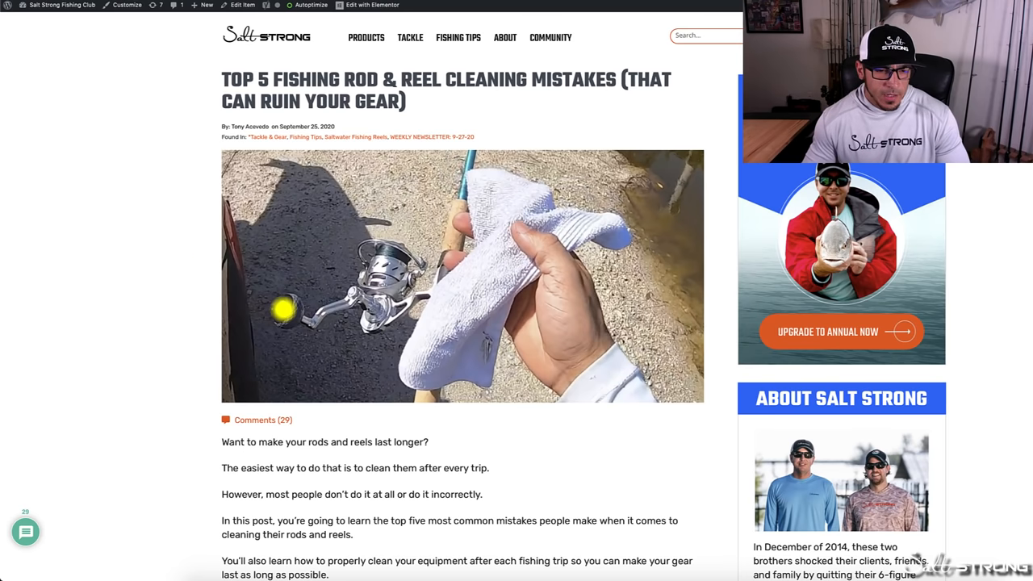
{"action": "scroll", "scroll_direction": "down", "scroll_amount": 3}
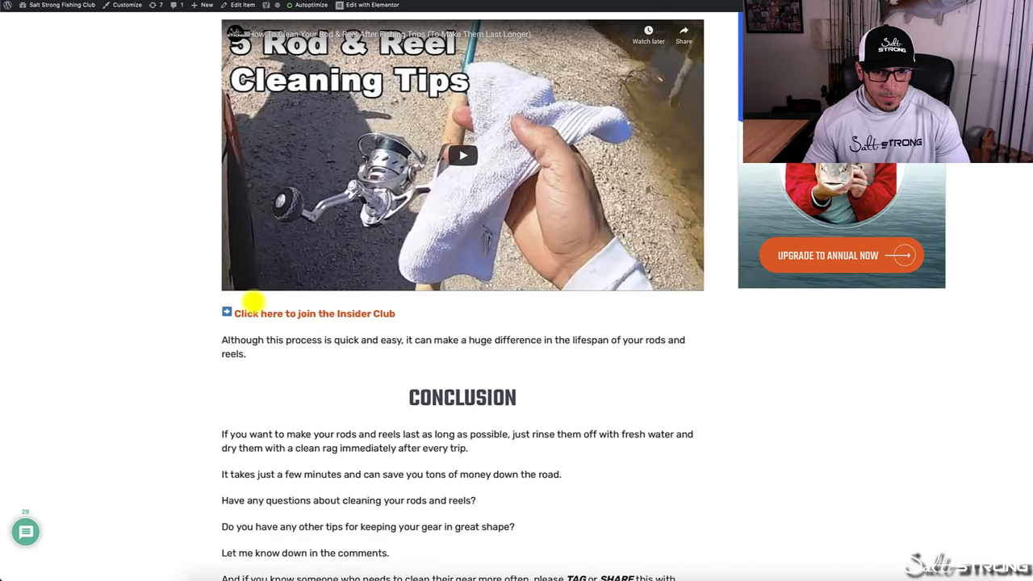
{"action": "scroll", "scroll_direction": "down", "scroll_amount": 3}
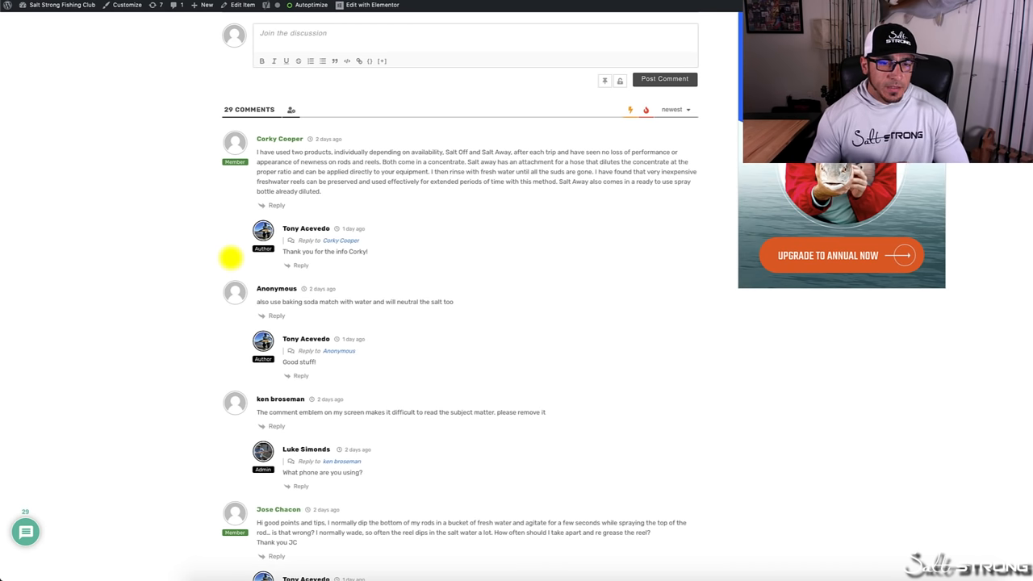
{"action": "mouse_move", "coordinate": [423, 224]}
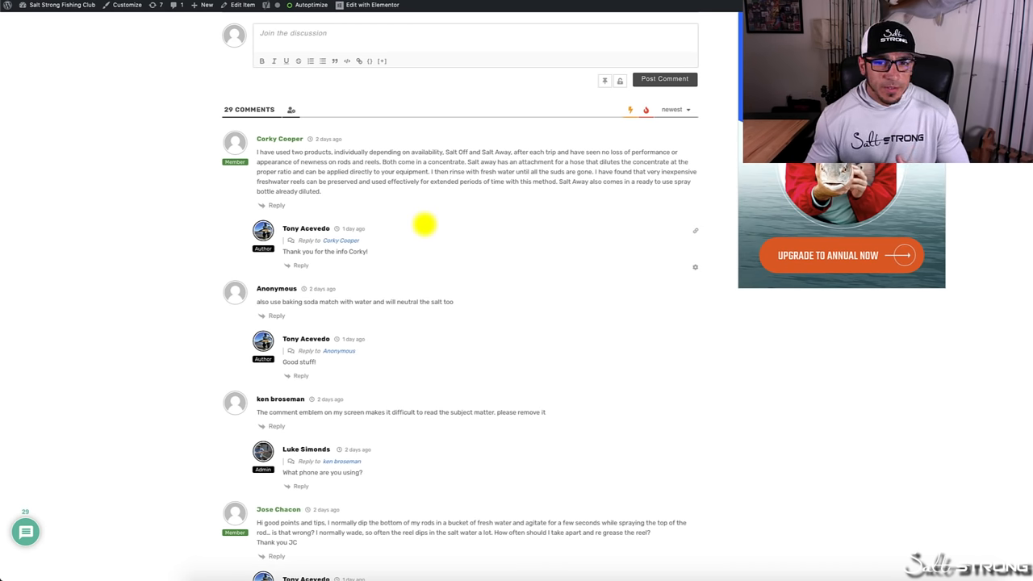
{"action": "scroll", "scroll_direction": "down", "scroll_amount": 3}
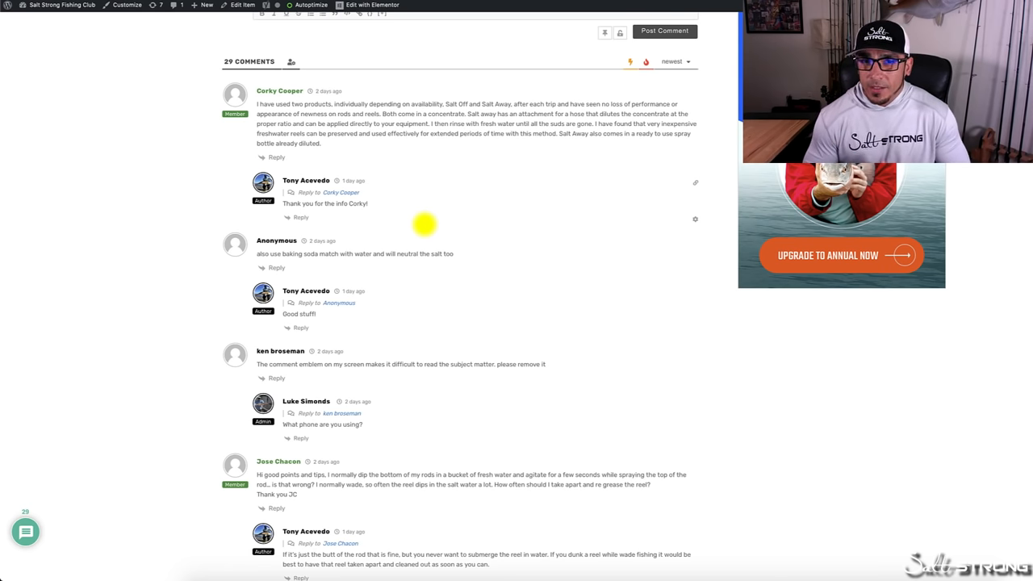
{"action": "scroll", "scroll_direction": "down", "scroll_amount": 3}
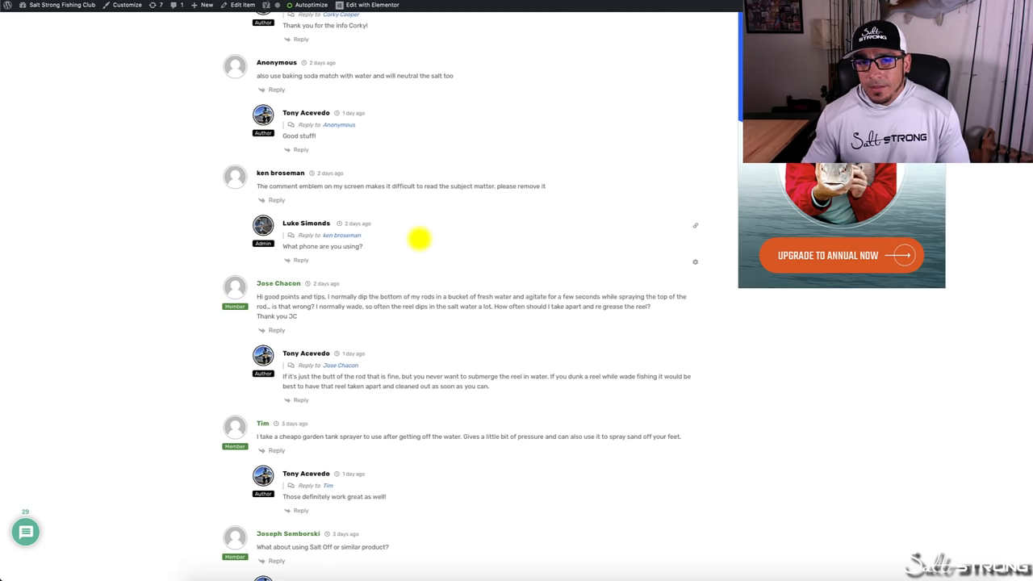
{"action": "scroll", "scroll_direction": "down", "scroll_amount": 3}
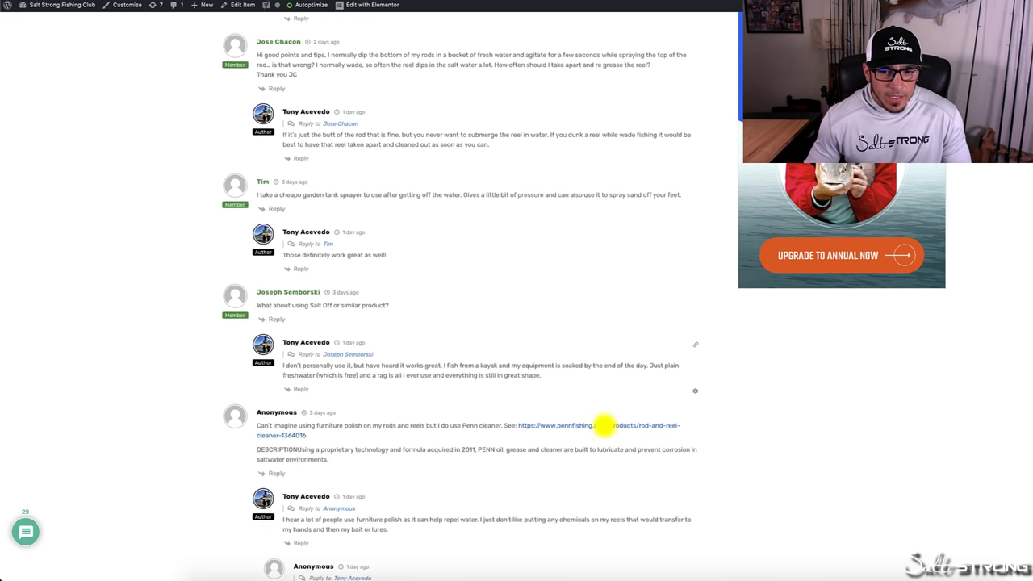
{"action": "scroll", "scroll_direction": "down", "scroll_amount": 3}
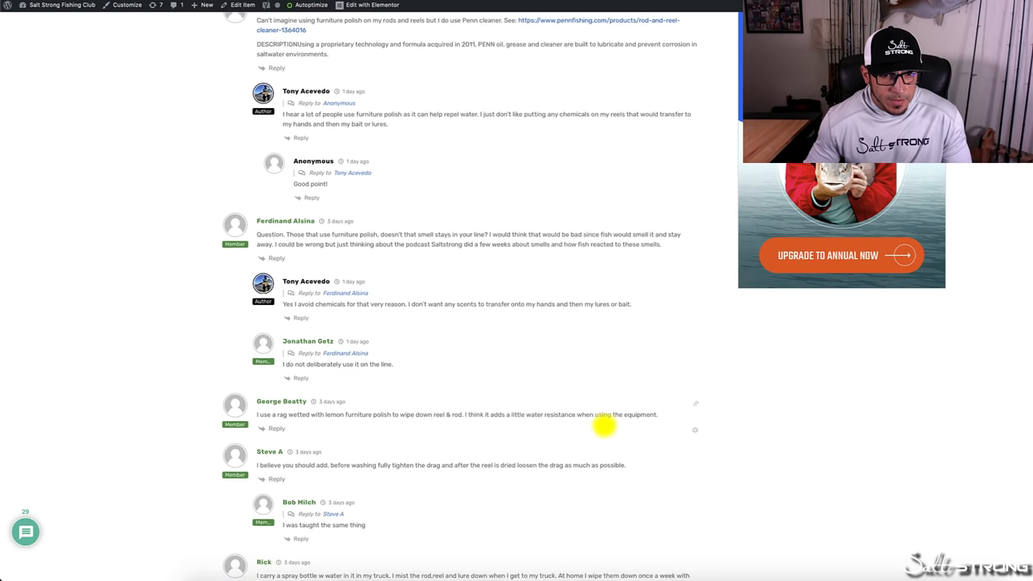